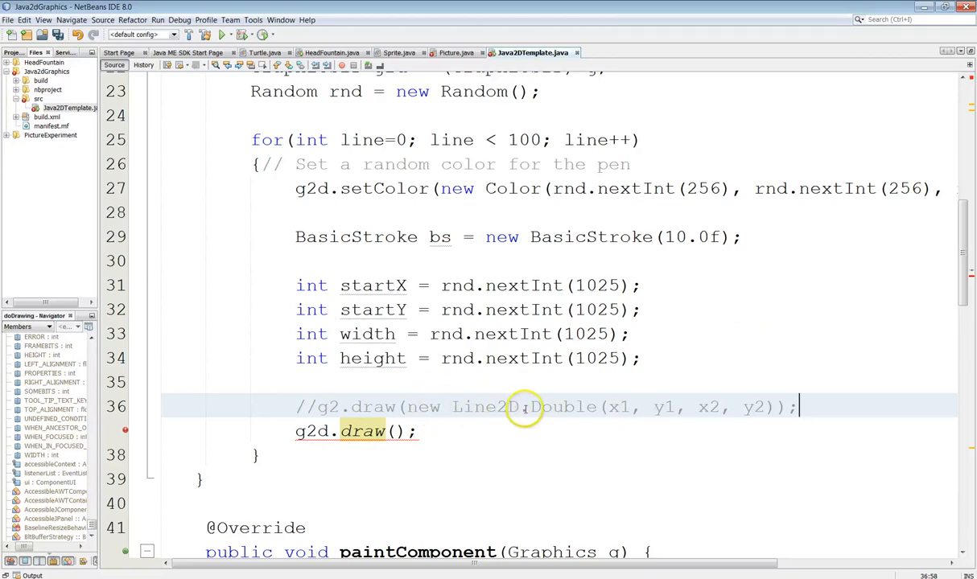
mouse_move(592, 405)
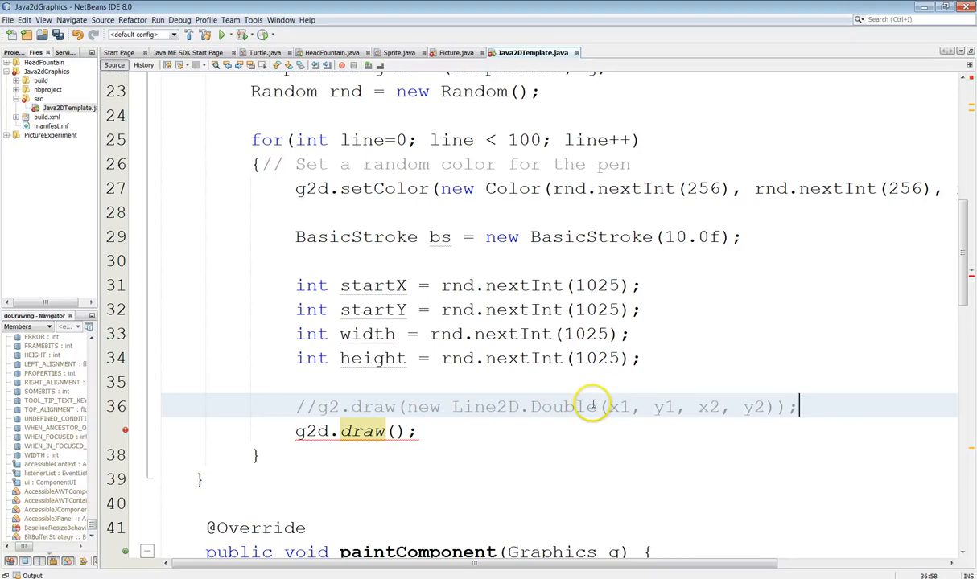
mouse_move(433, 396)
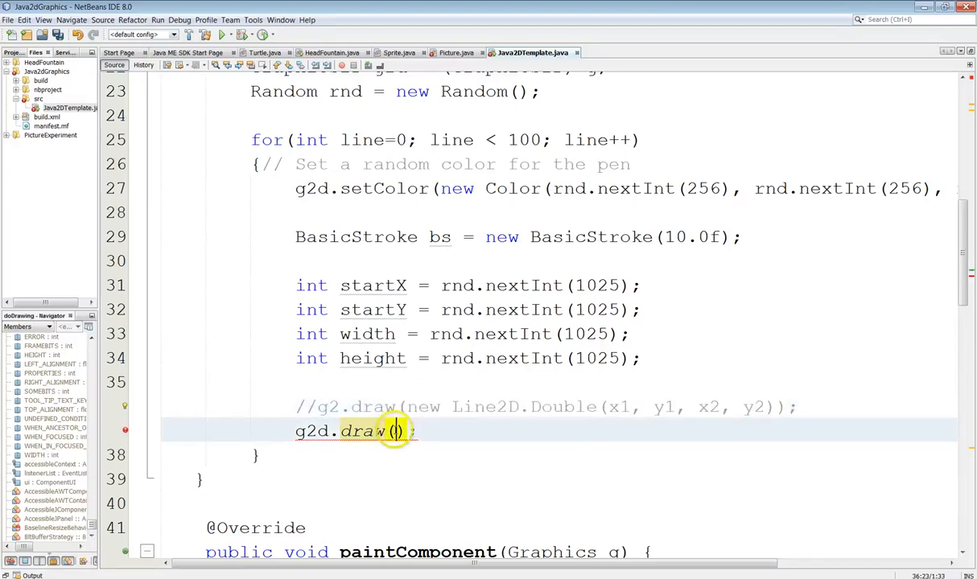
Make g2d.draw() draw new Line2D.Double(startX, startY, endX, endY)
type("new Line2D.Double(x1, y1, x2, y2)")
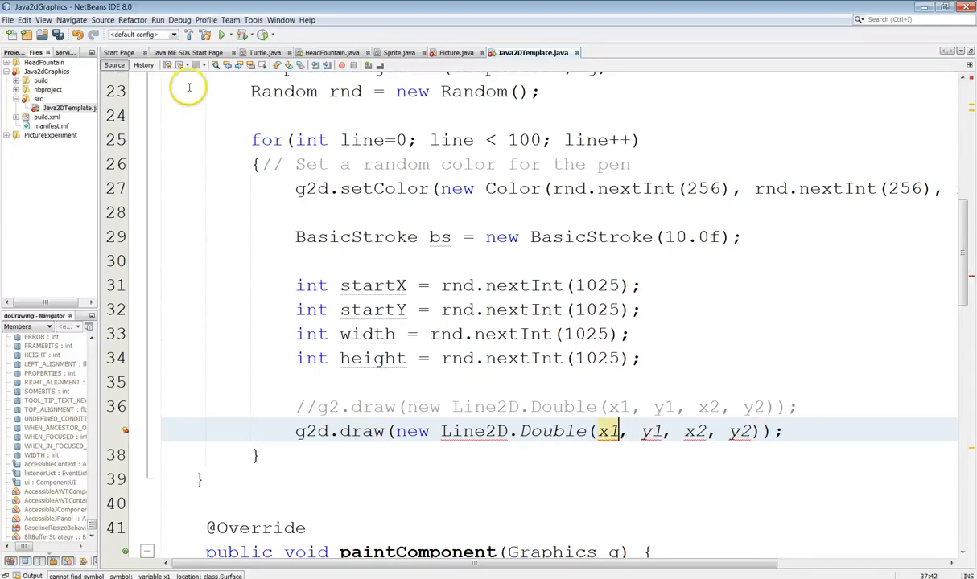
type("startX")
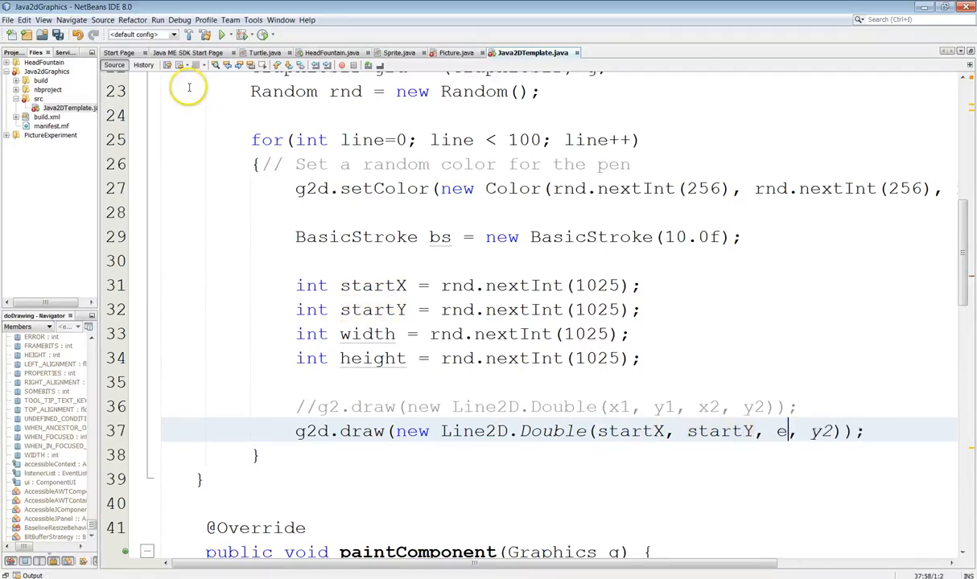
type("ndX")
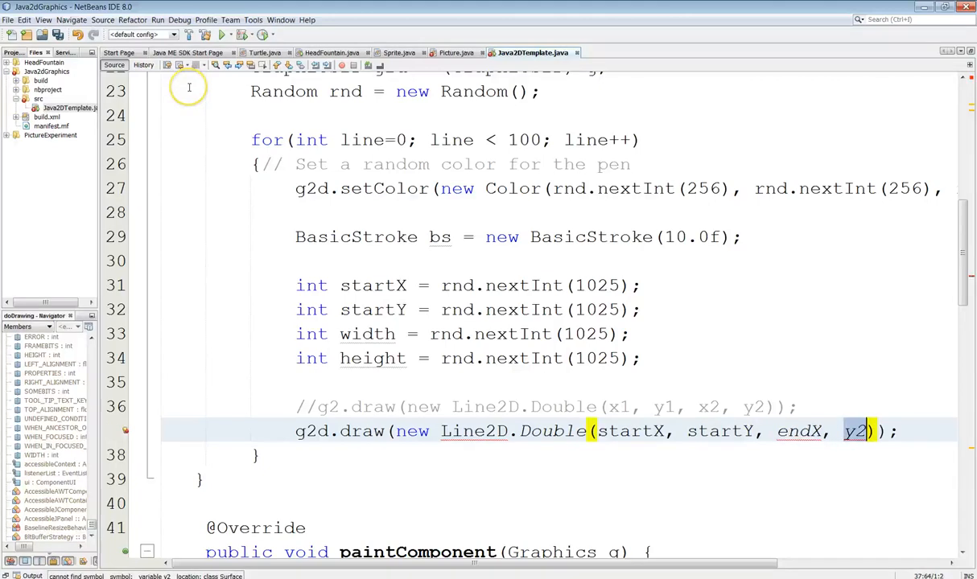
type("endY")
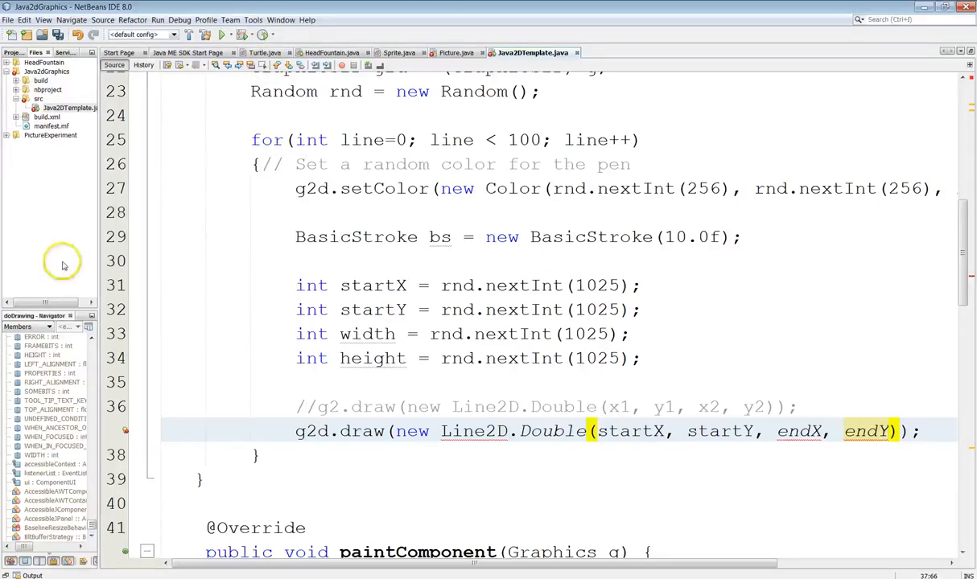
mouse_move(523, 431)
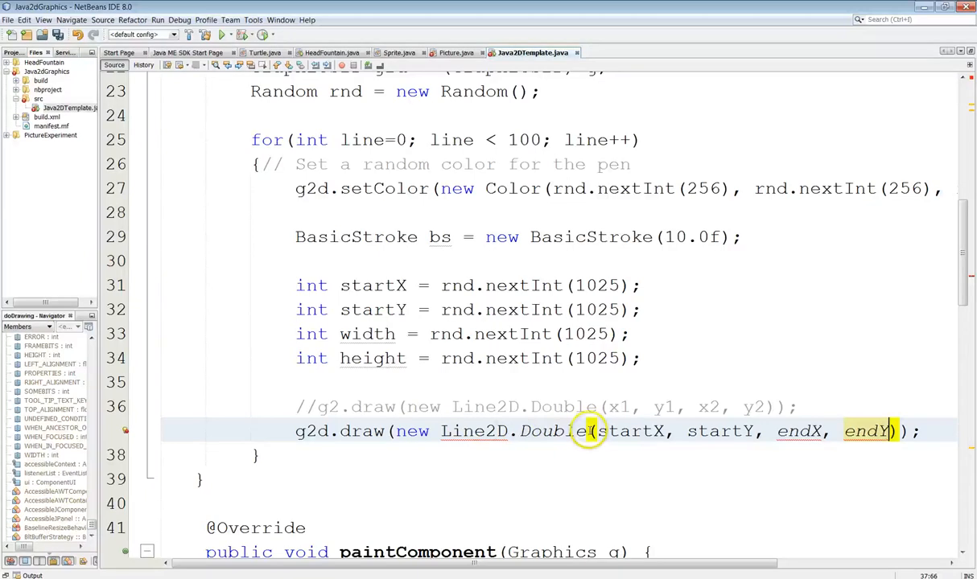
double_click(550, 431)
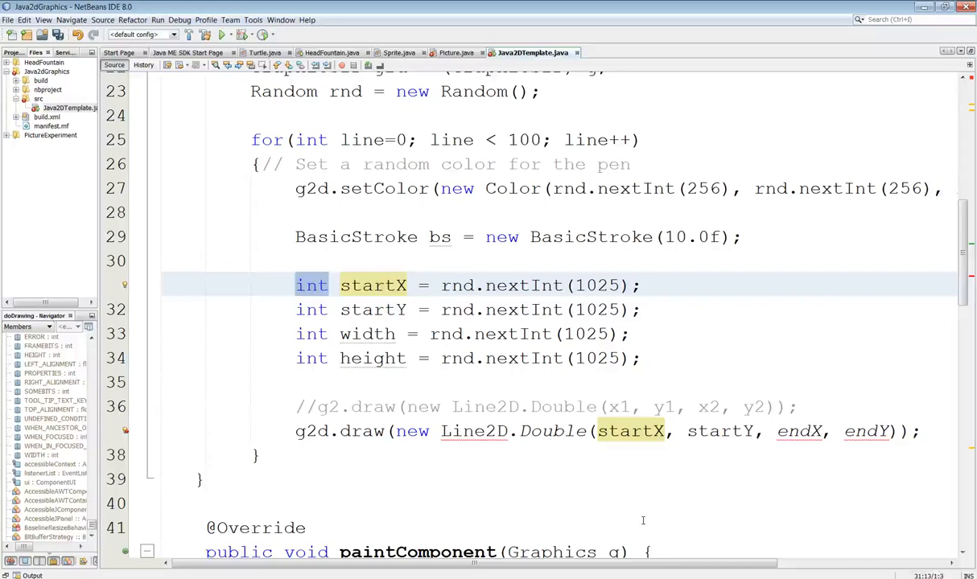
Change the endpoint variable declarations from int to double
type("double")
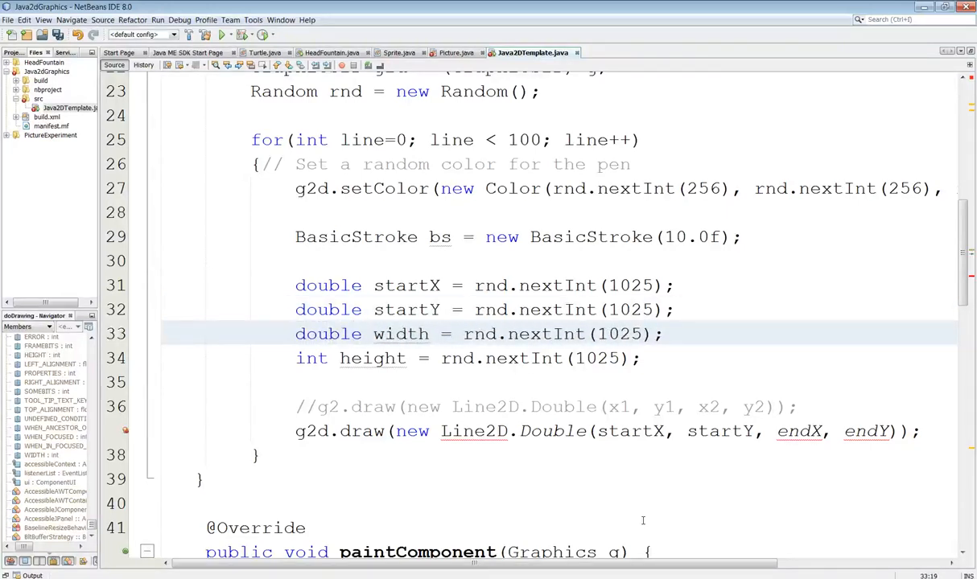
left_click(363, 333)
type("dou")
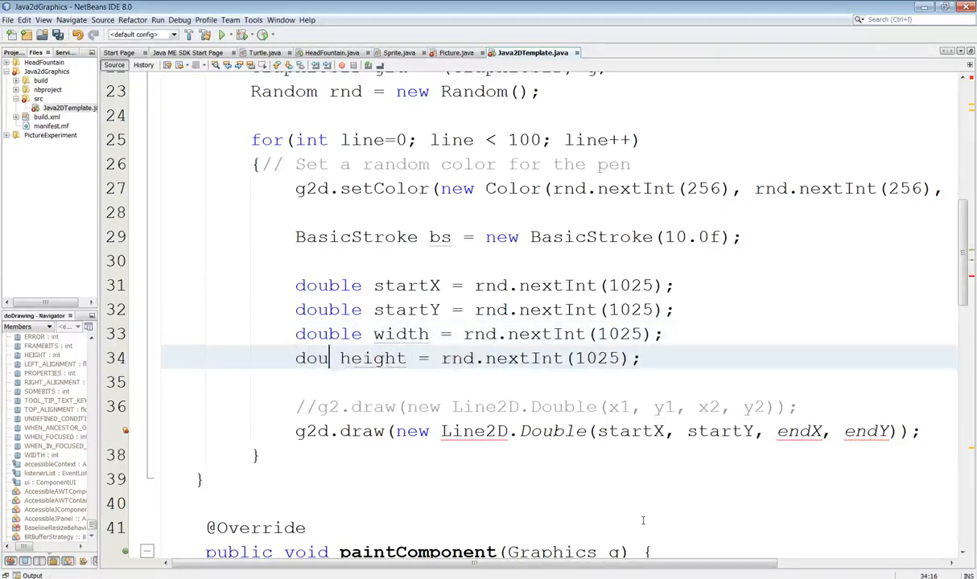
type("ble")
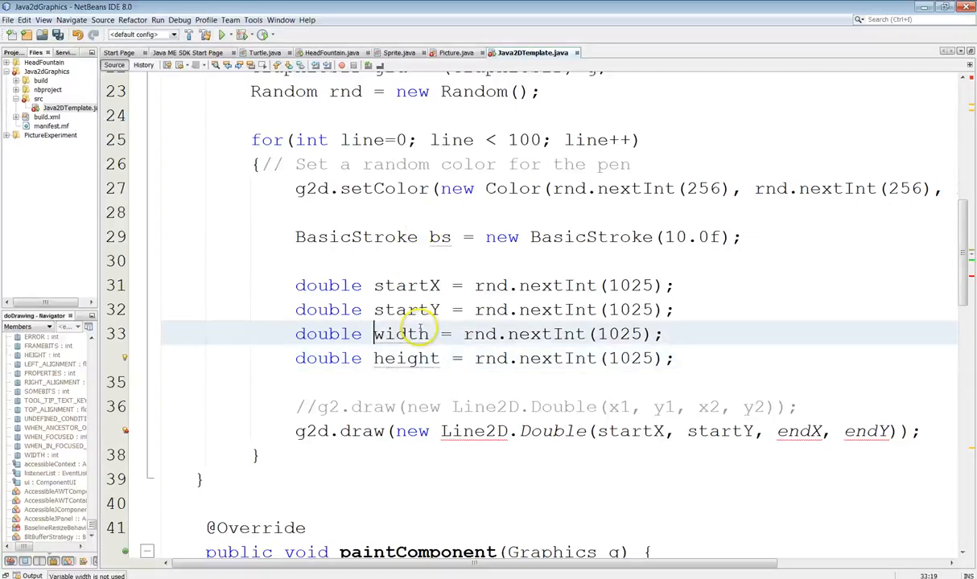
Rename the width and height variables to endX and endY
double_click(401, 333)
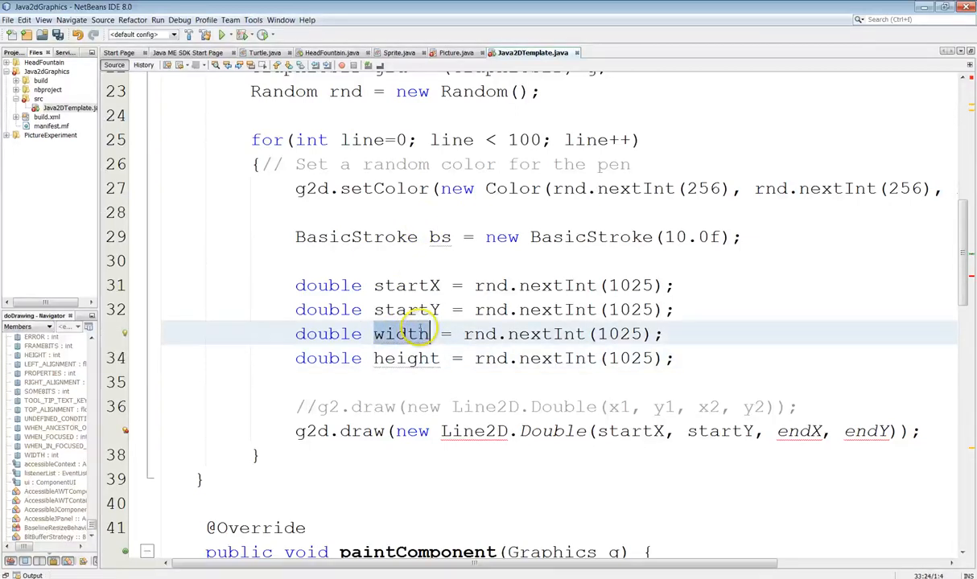
type("endX")
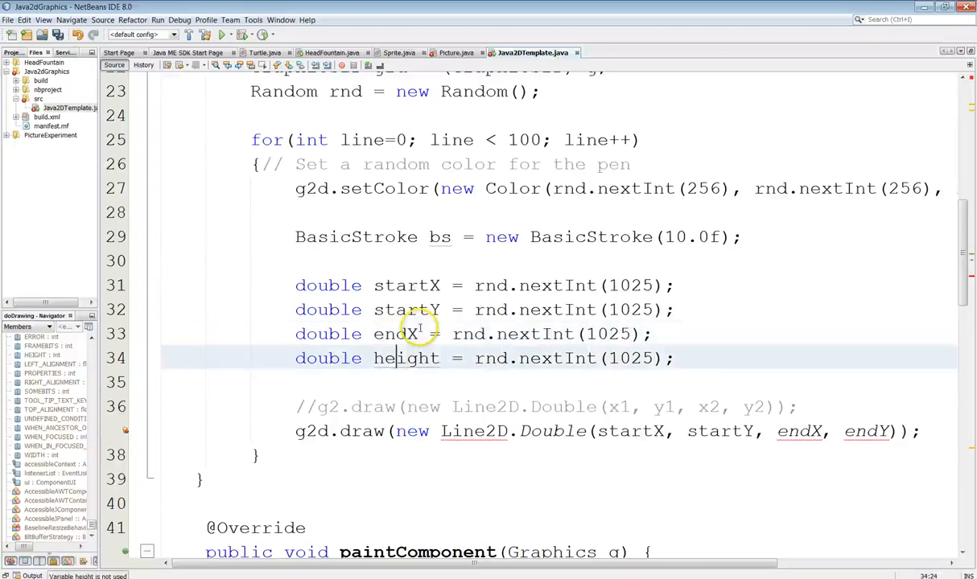
double_click(406, 358)
type("ndY")
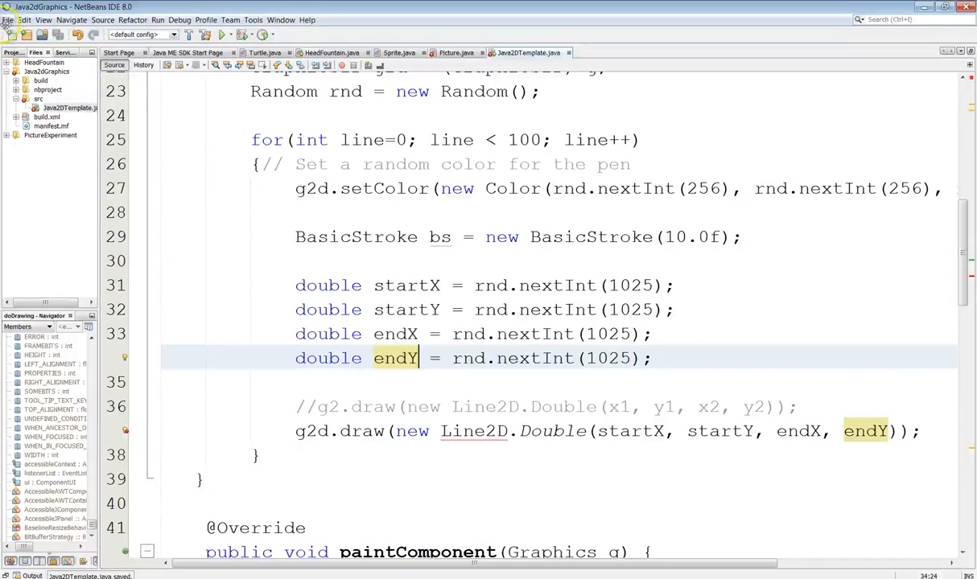
right_click(53, 106)
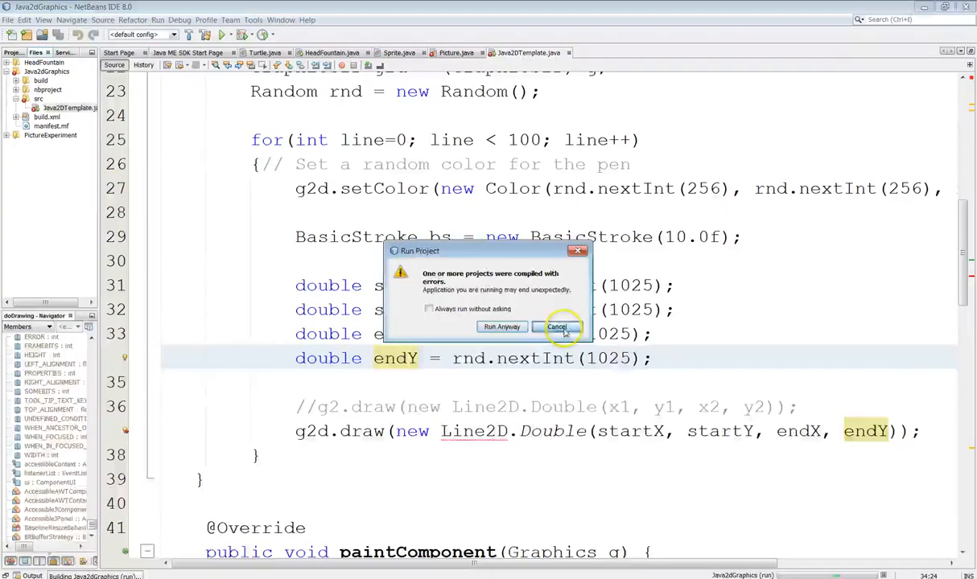
left_click(557, 326)
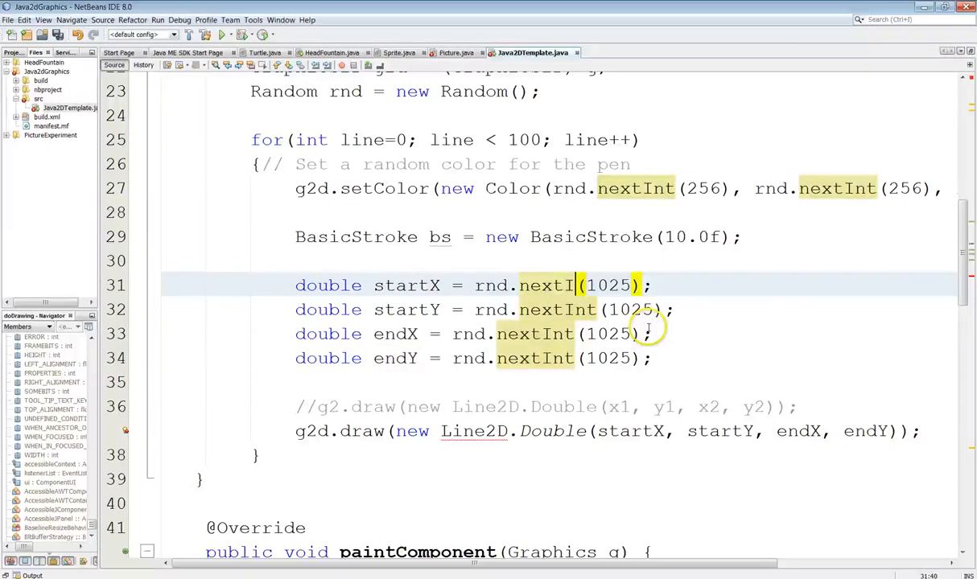
Set startX to rnd.nextDouble() % 1024 using code completion for nextDouble
key("BackSpace")
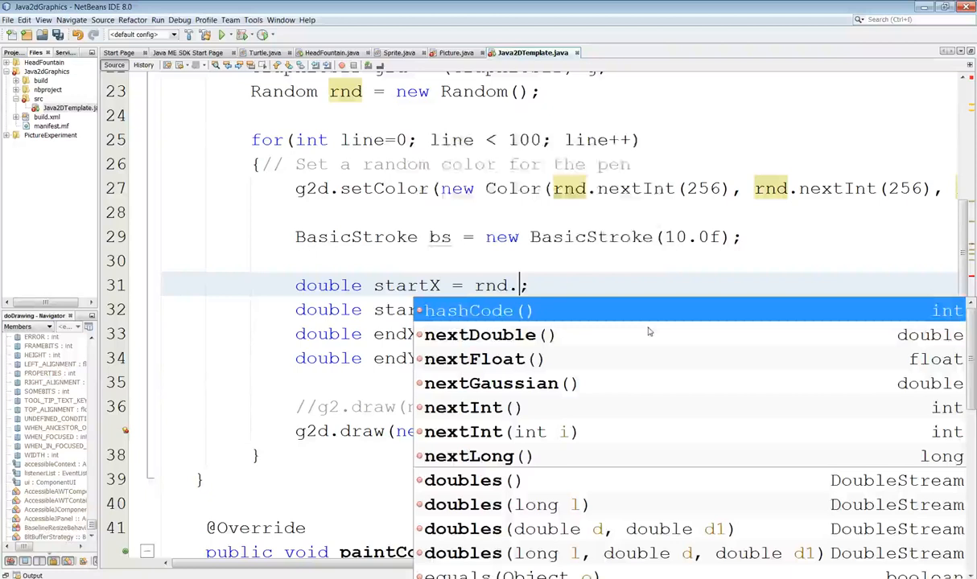
left_click(480, 334)
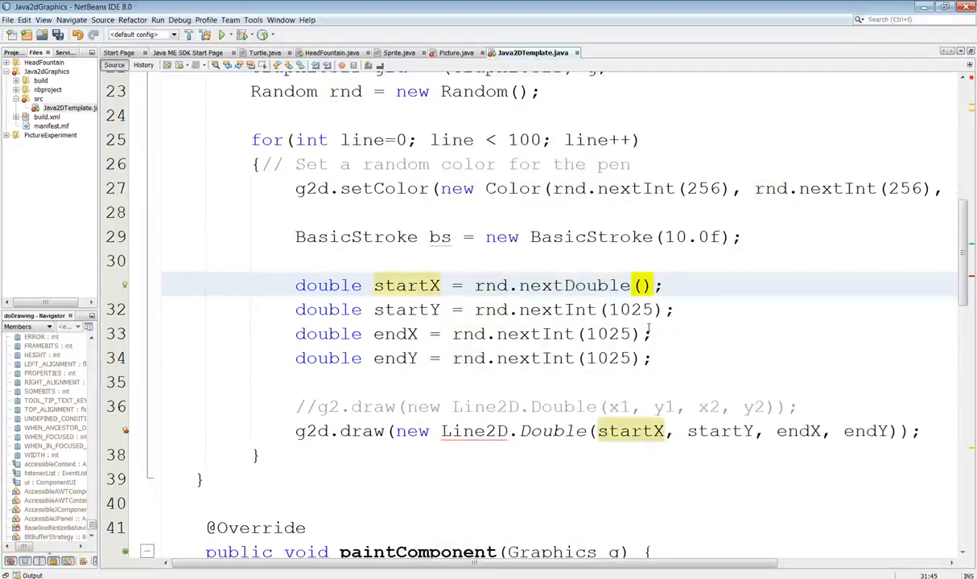
type("1")
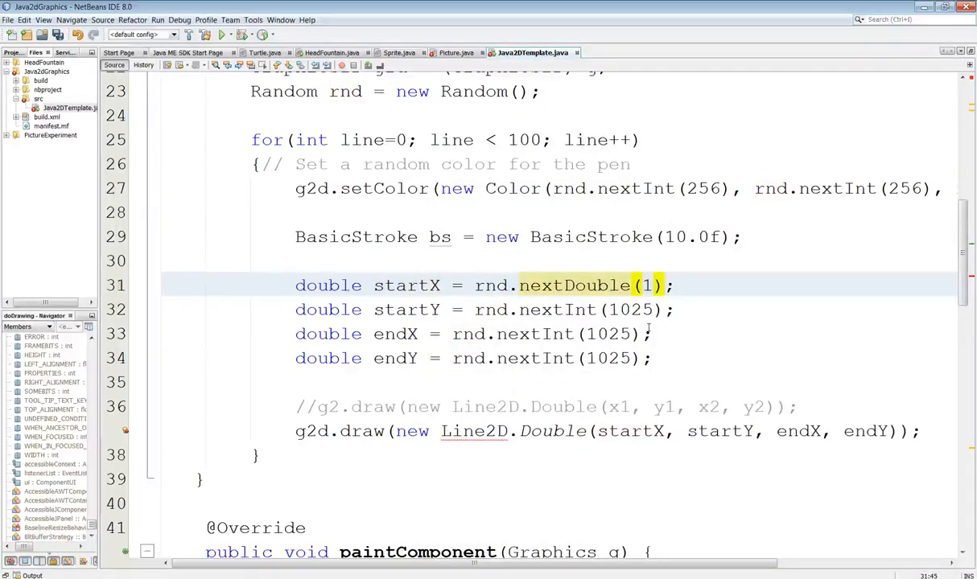
type("0")
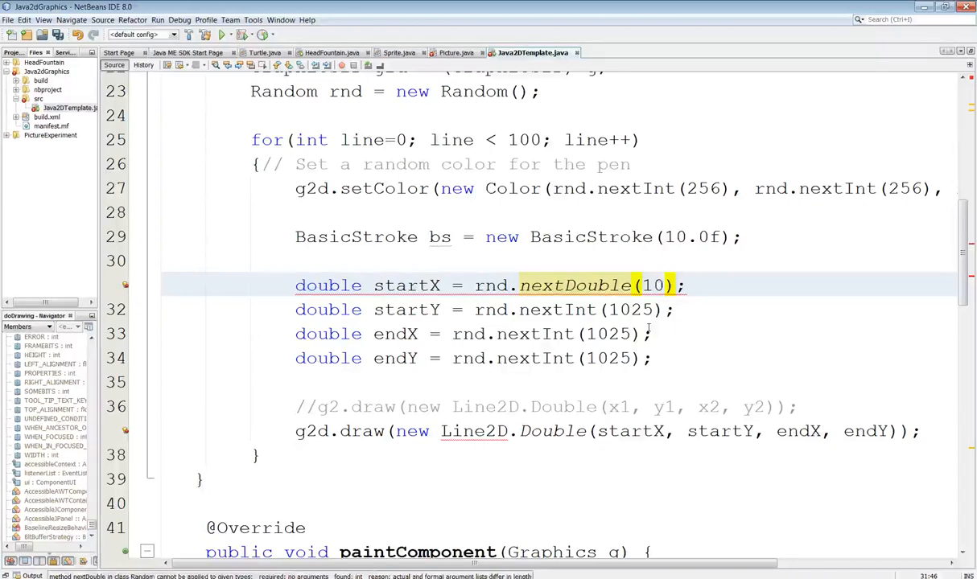
key("BackSpace")
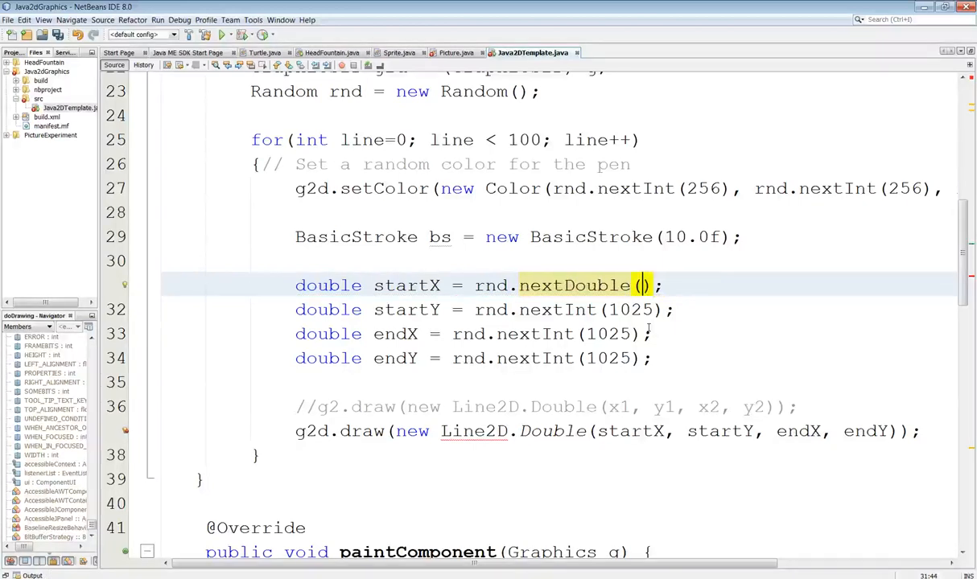
type("10")
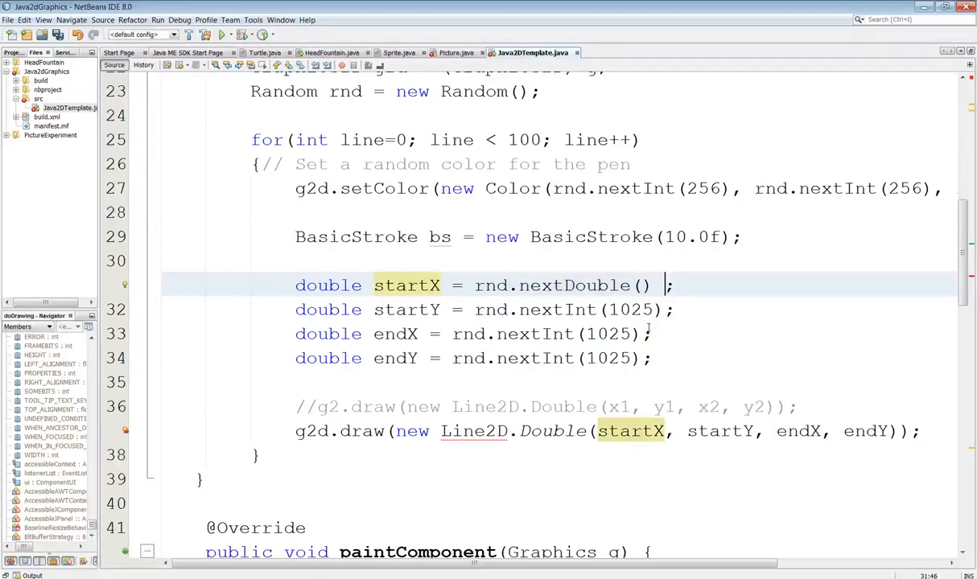
type("%")
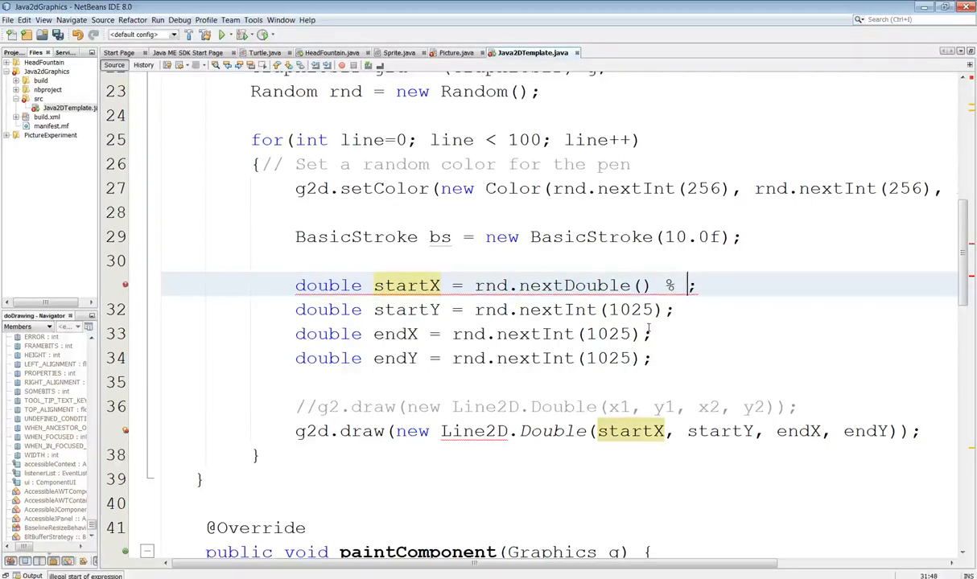
type("1024")
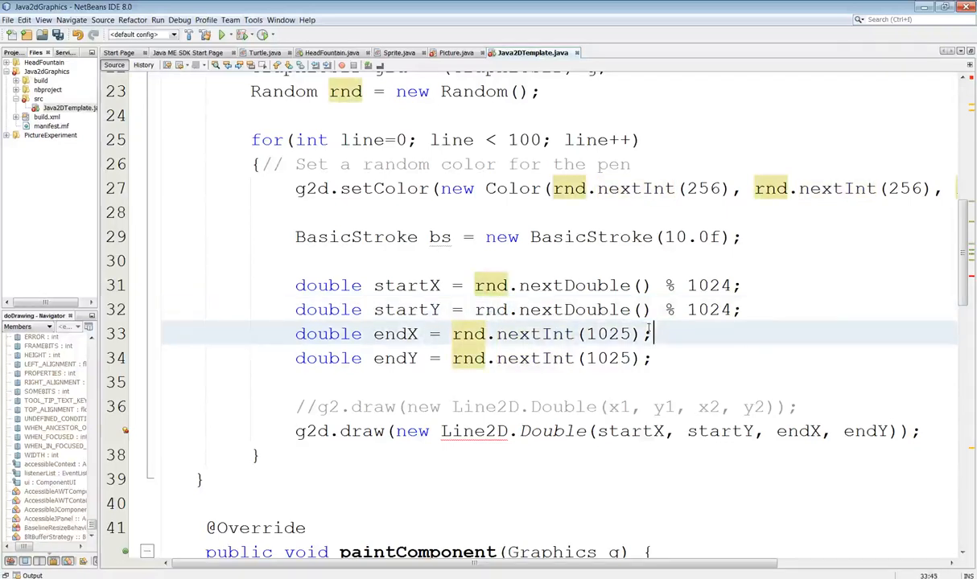
Replace endY's nextInt expression with rnd.nextDouble() % 1024;
left_click_drag(454, 333, 650, 333)
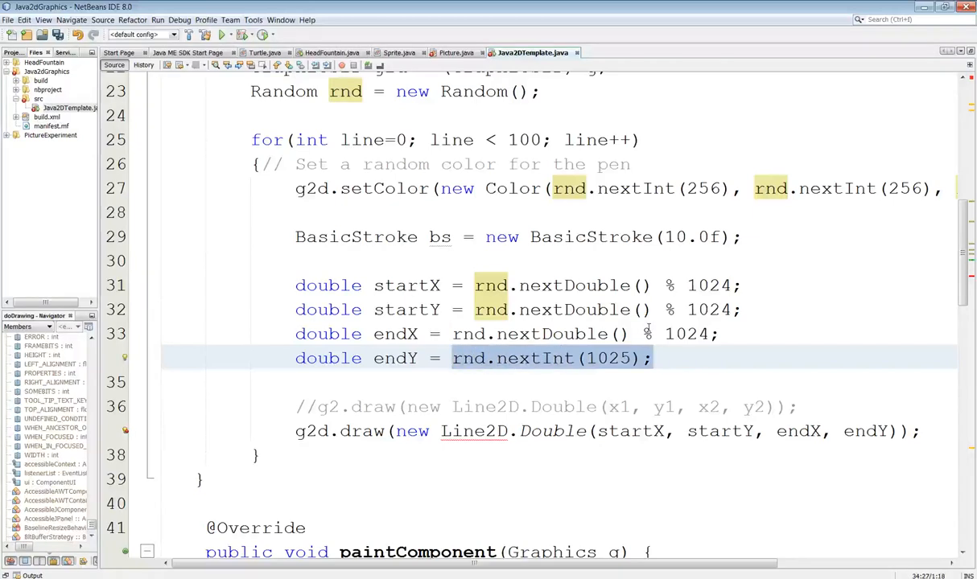
type("rnd.nextDouble() % 1024;")
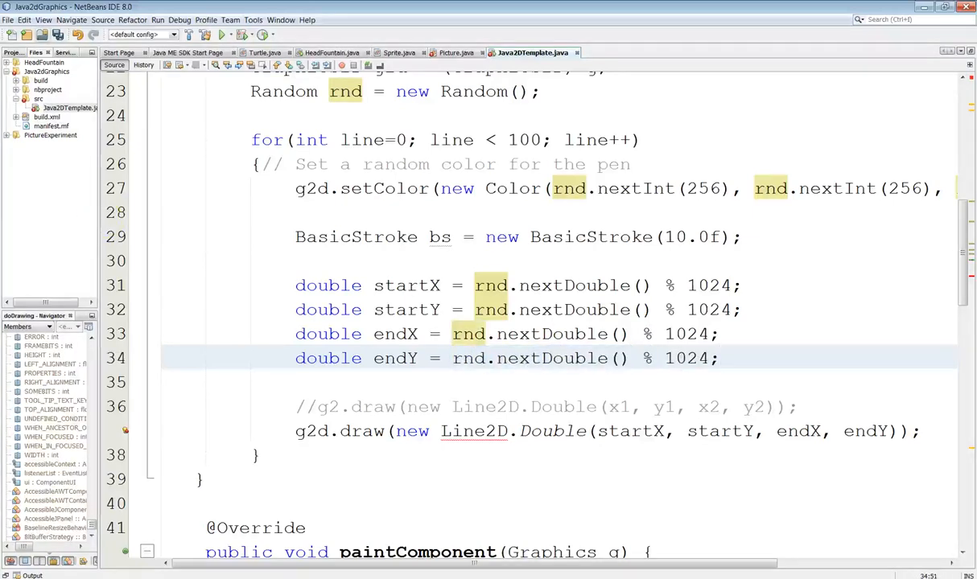
mouse_move(103, 437)
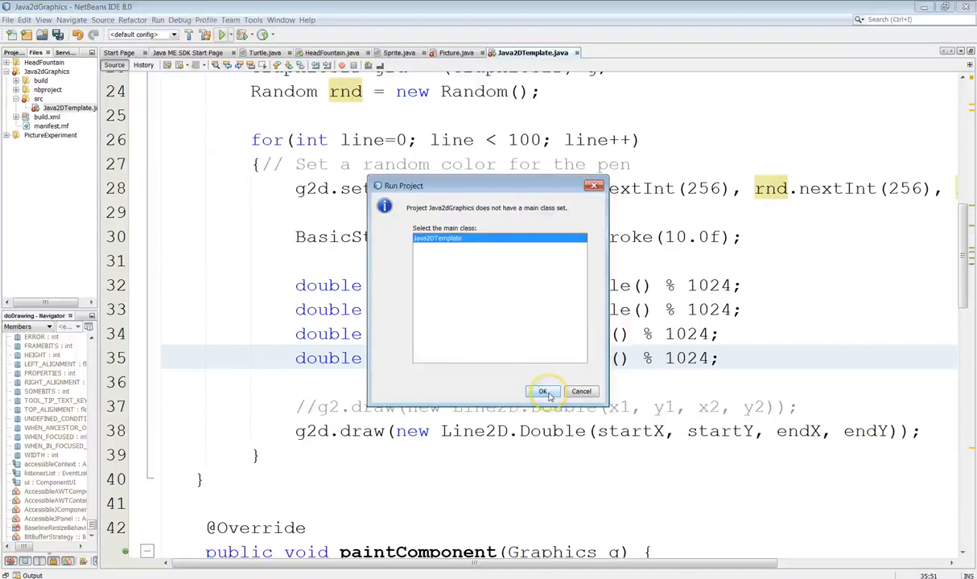
Confirm Java2DTemplate as the main class so the project runs
left_click(544, 393)
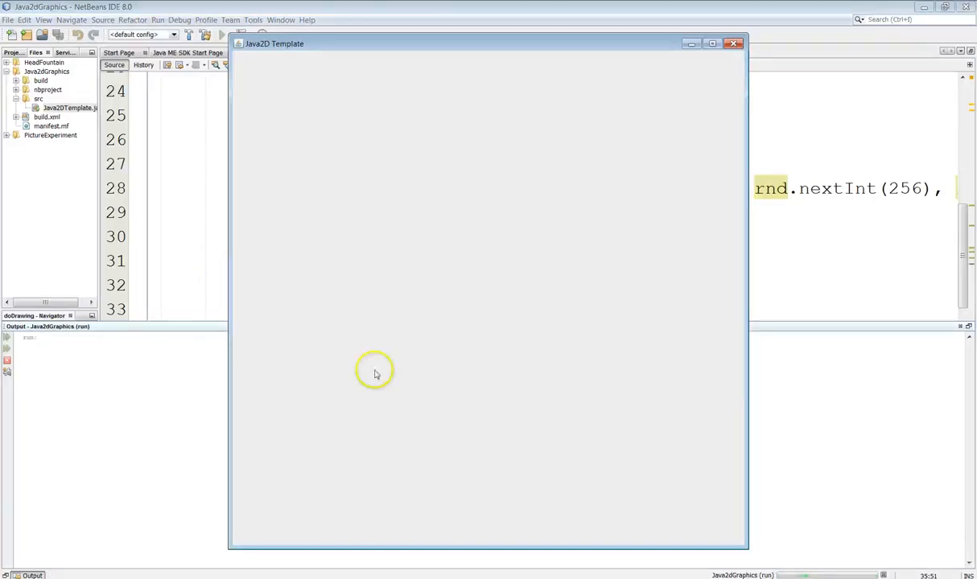
mouse_move(708, 74)
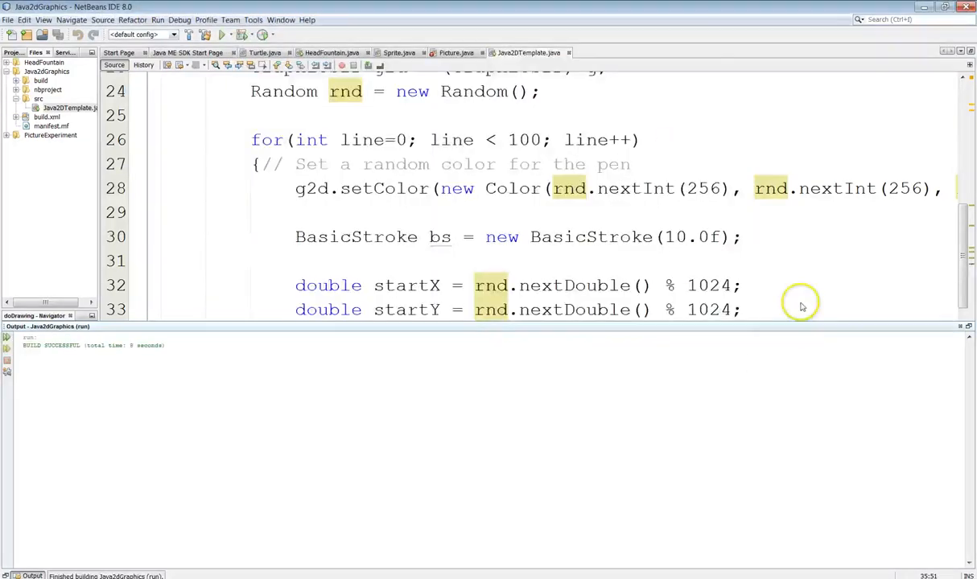
mouse_move(972, 362)
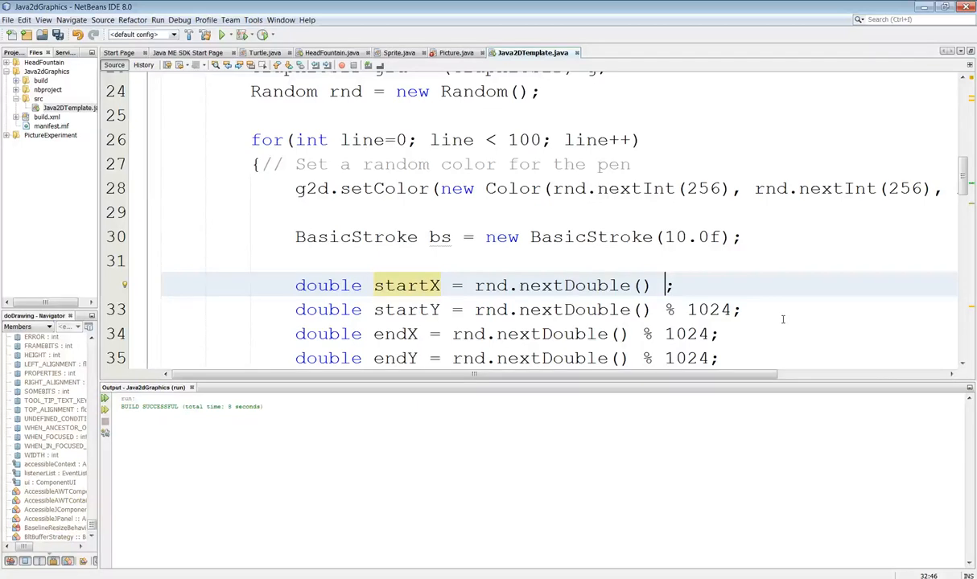
Change the coordinates to rnd.nextDouble() * 1024 and run the project
type("*")
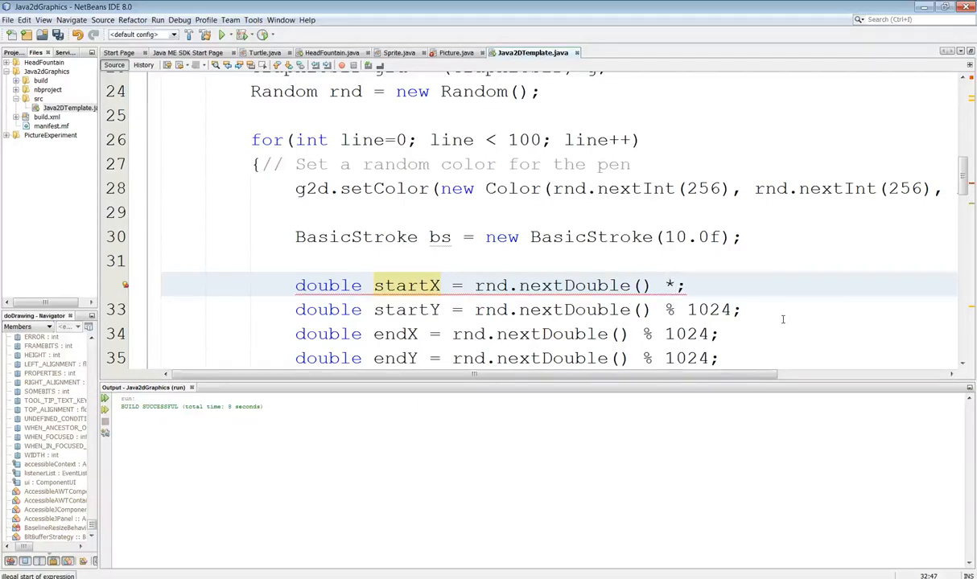
type("1024")
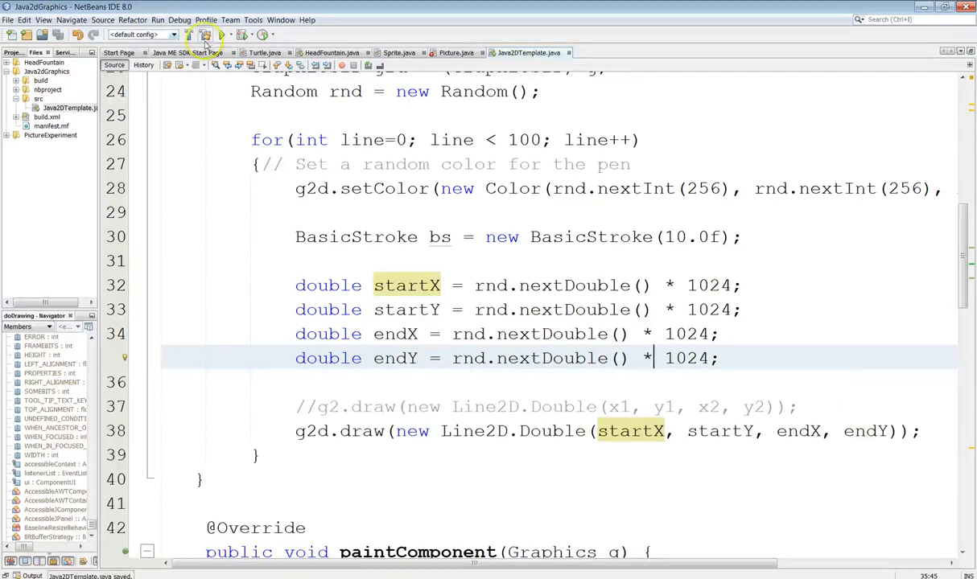
left_click(206, 36)
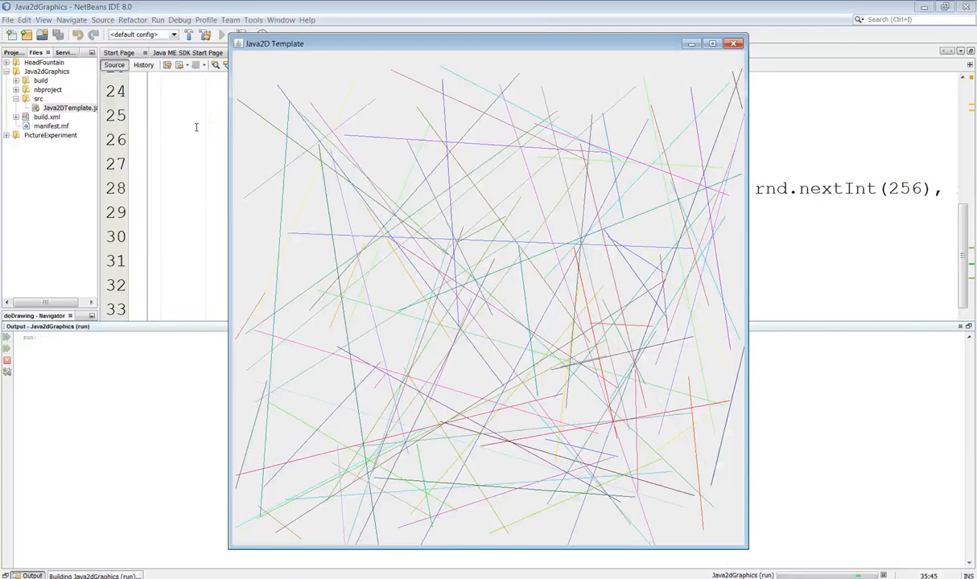
mouse_move(687, 55)
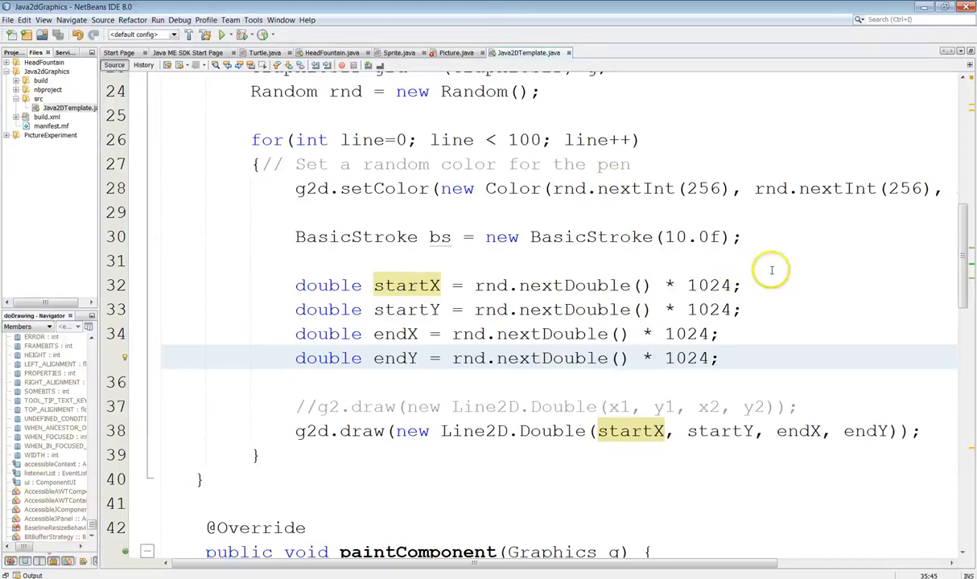
mouse_move(651, 285)
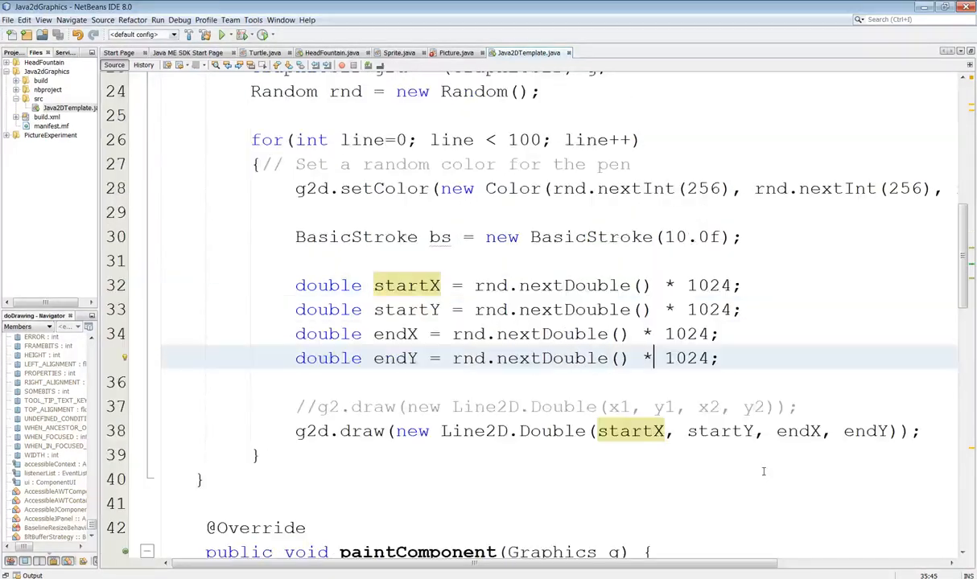
mouse_move(579, 308)
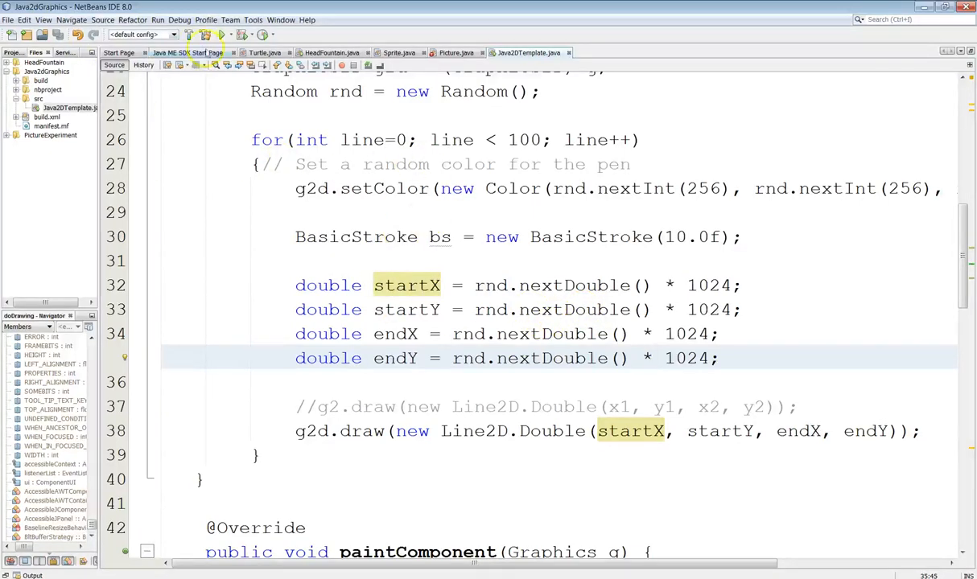
Start a new line after setColor declaring float strokeWidth
left_click(302, 217)
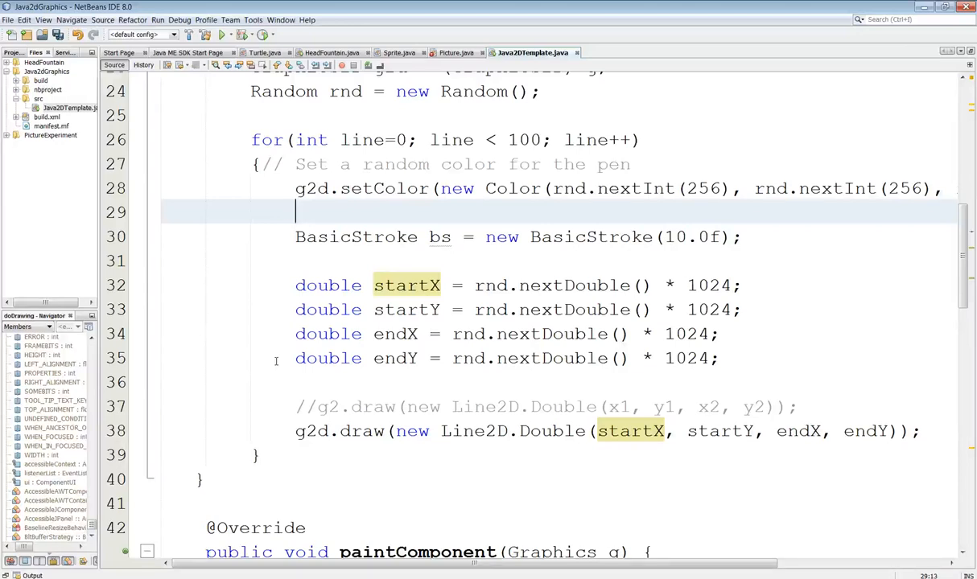
type("d")
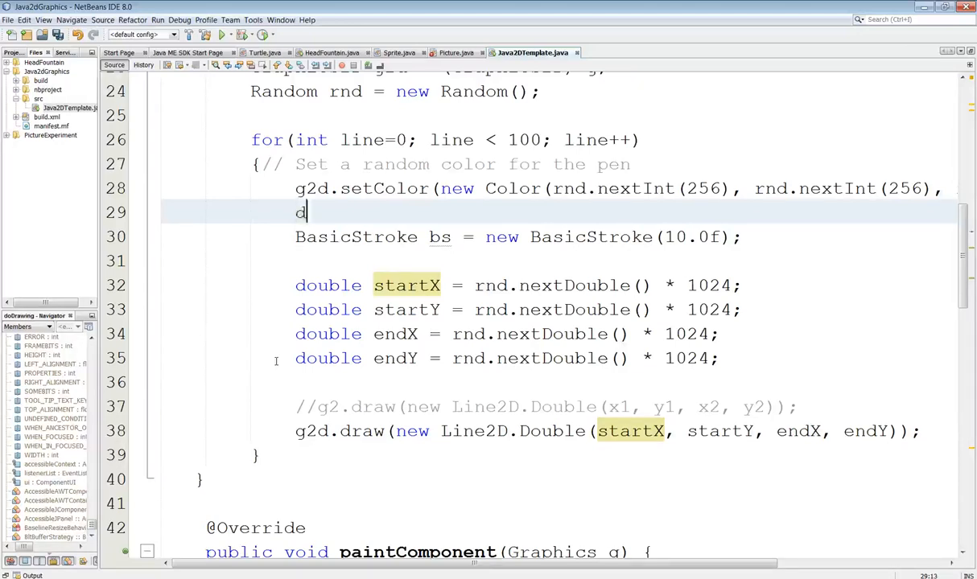
type("ouble")
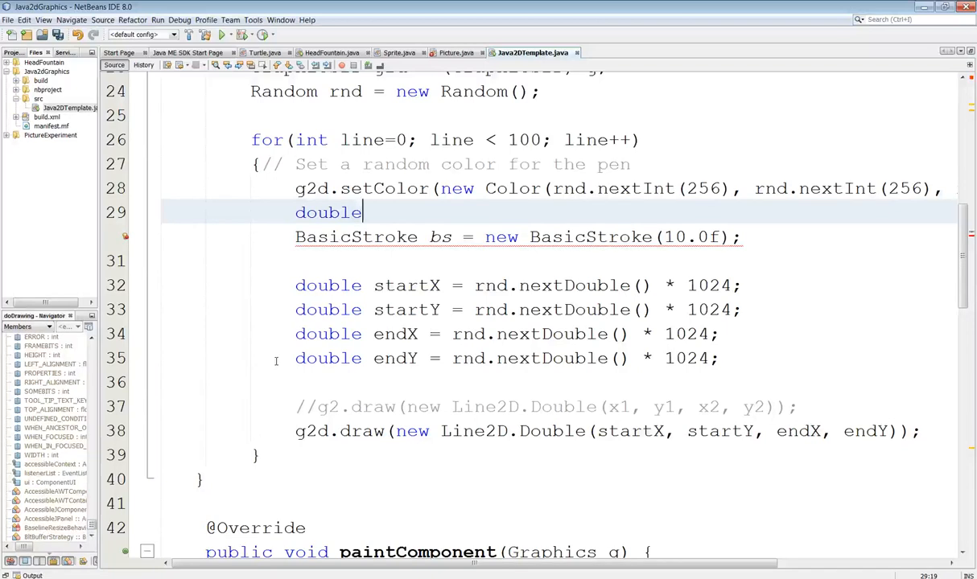
type("f")
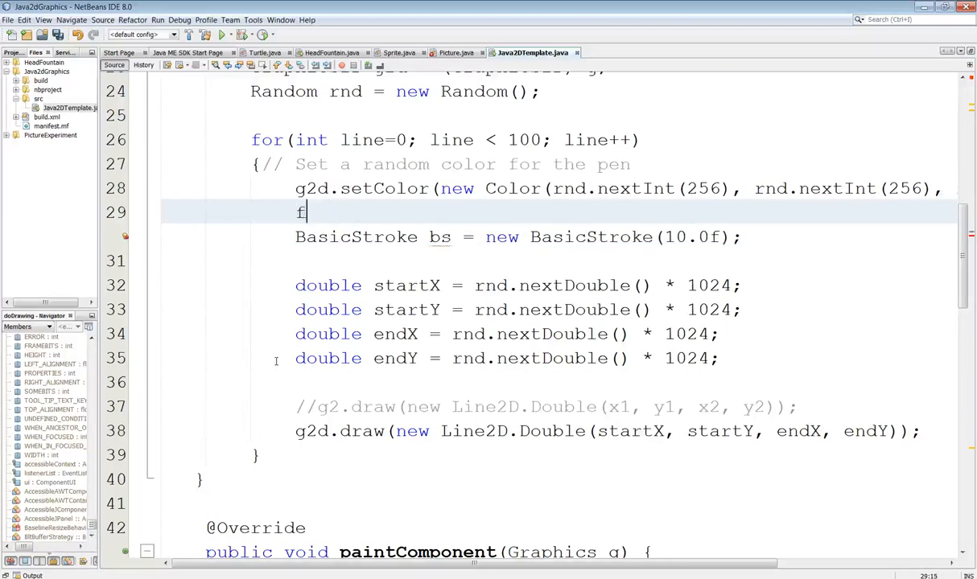
type("loat")
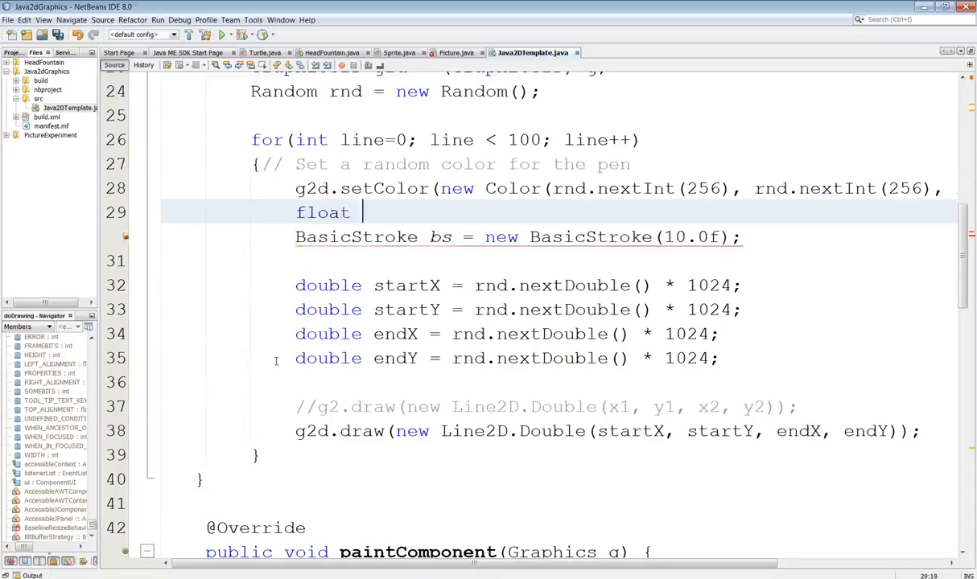
double_click(355, 237)
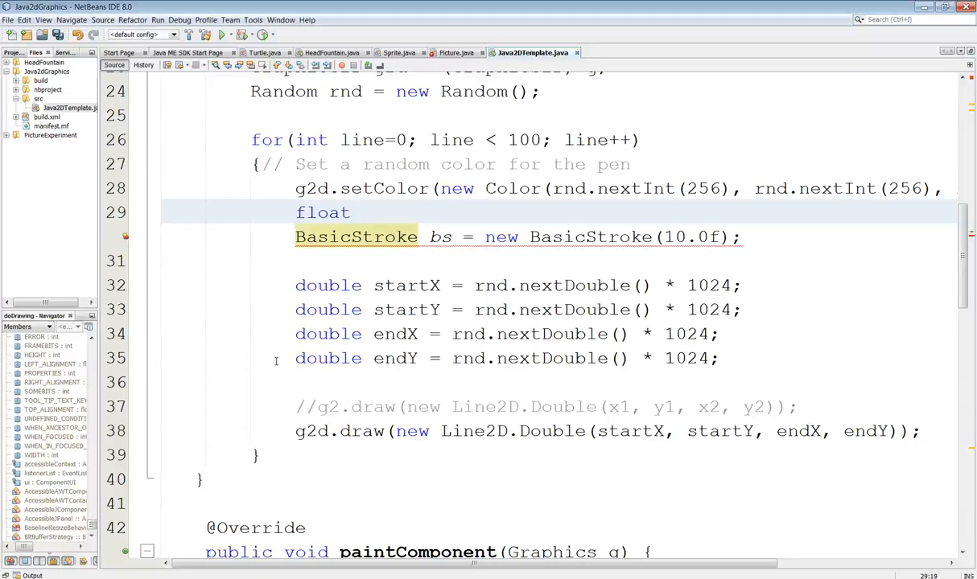
type("strokeWid")
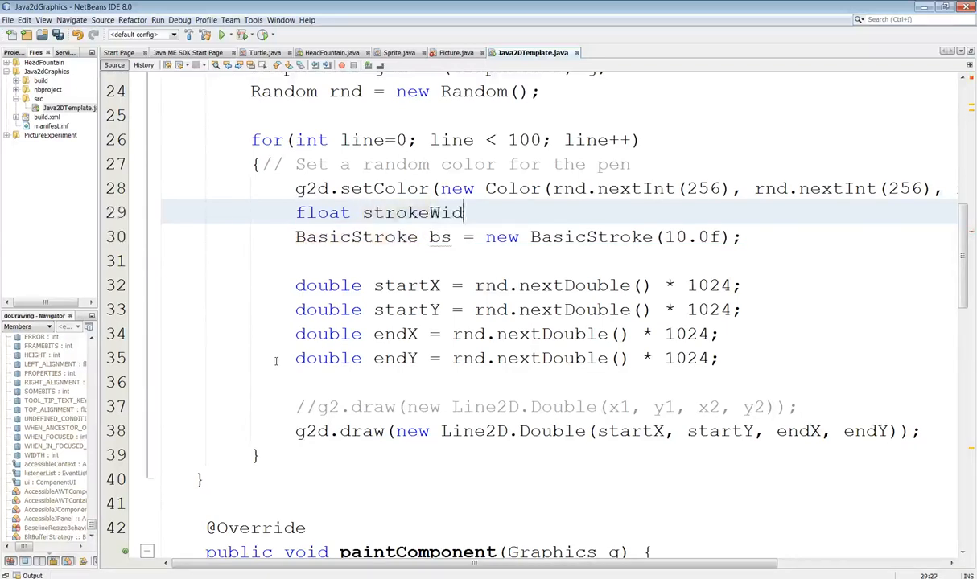
type("th =")
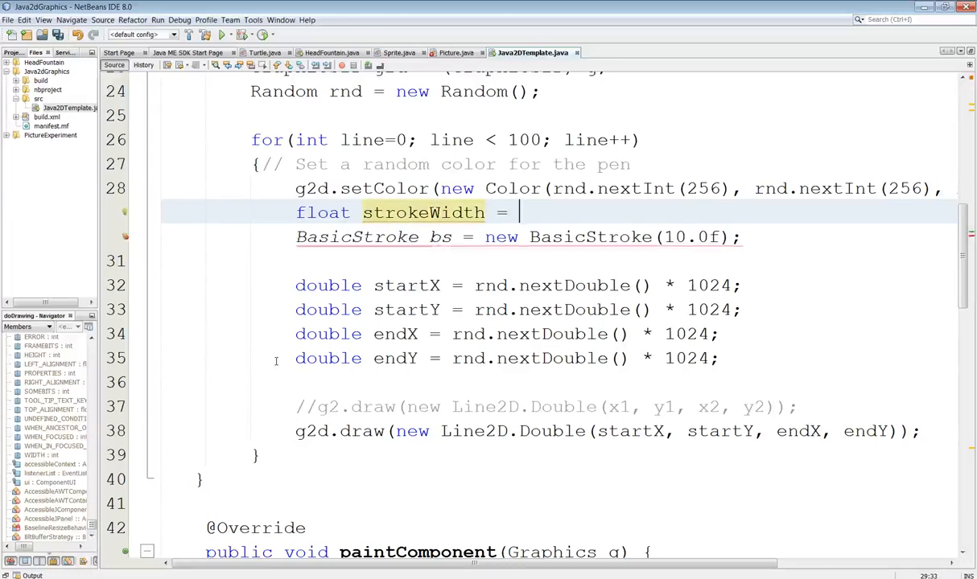
Assign strokeWidth = rnd.nextFloat() * 50; using completion for nextFloat
type("rnd.n")
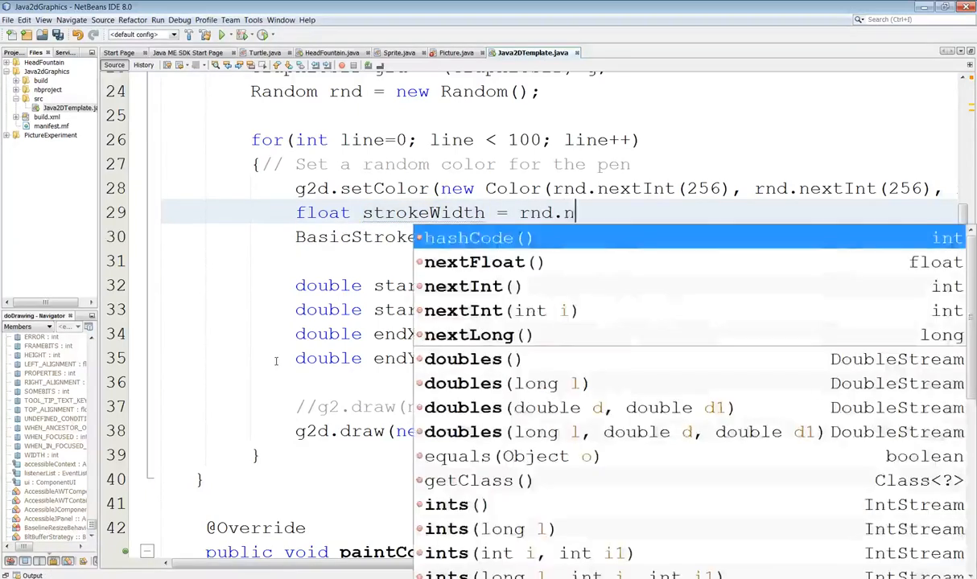
type("extFloat(")
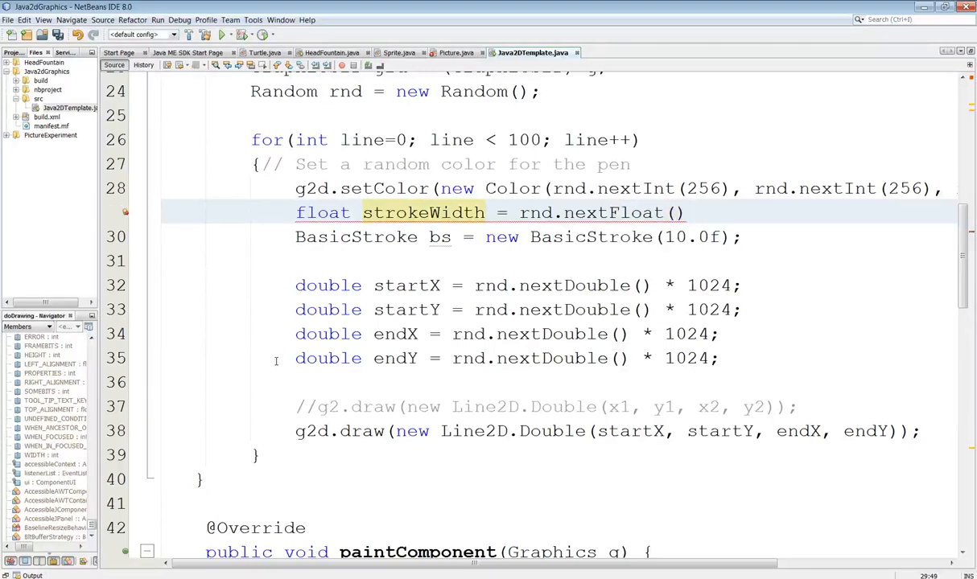
type("*")
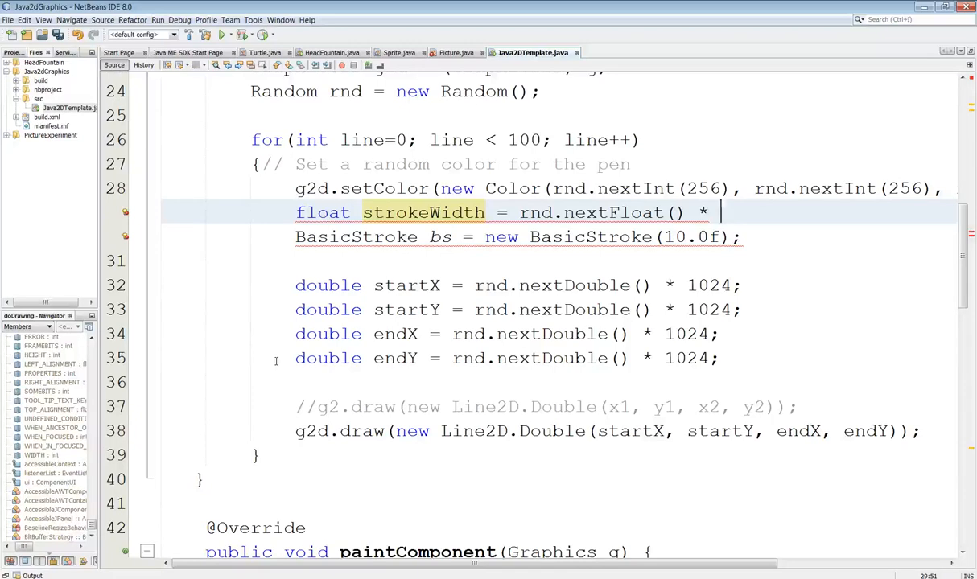
type("50")
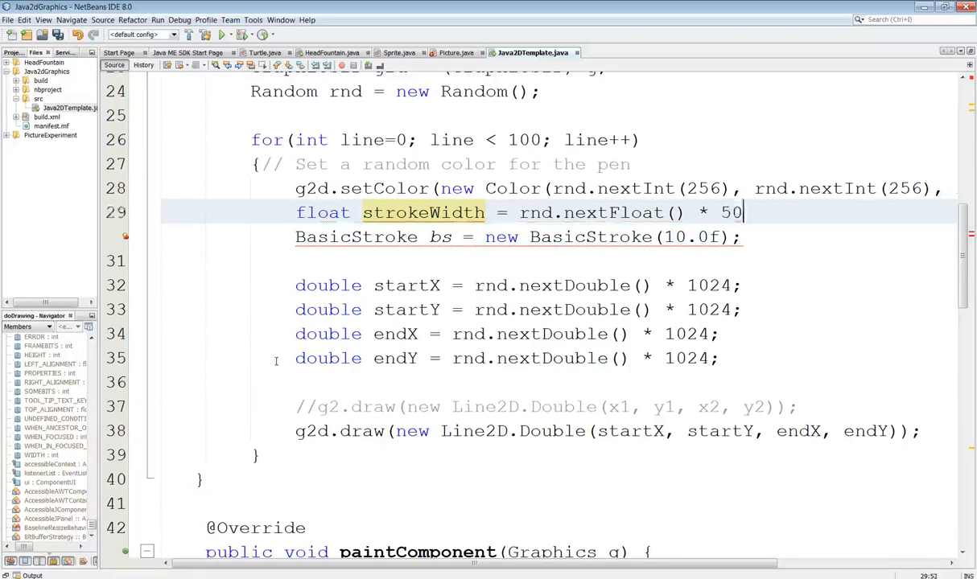
type(";")
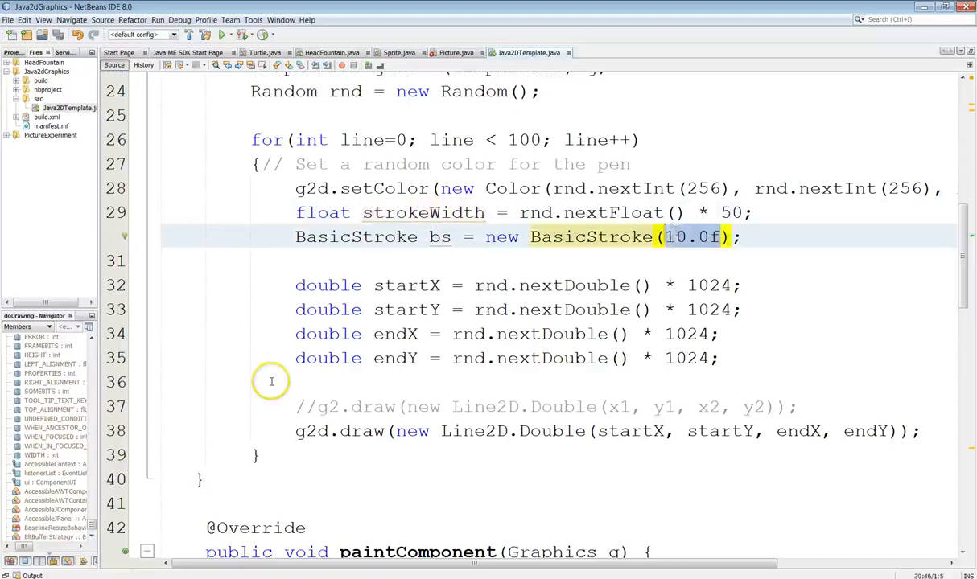
Pass strokeWidth to BasicStroke instead of 10.0f, run the file, and close the window
type("strokeWidth")
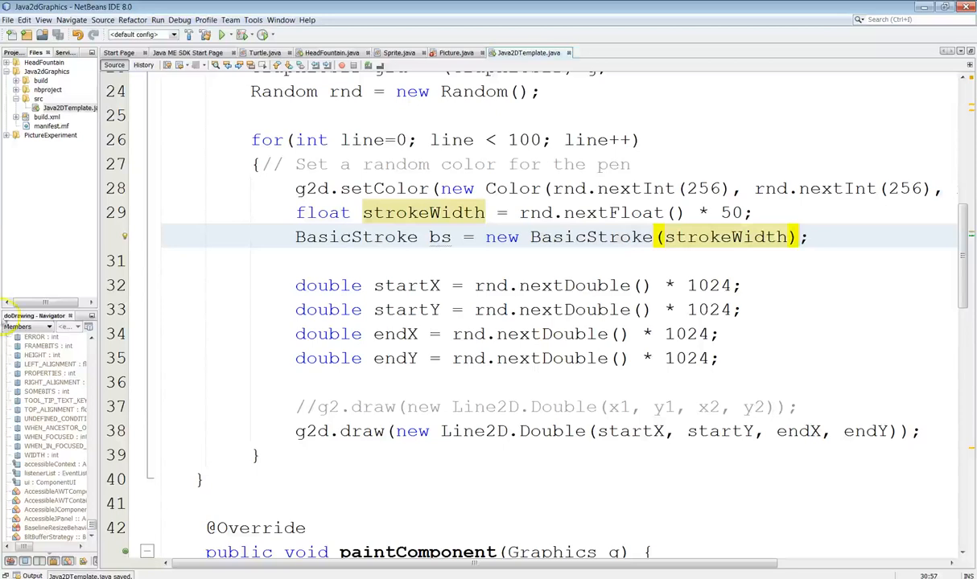
right_click(62, 107)
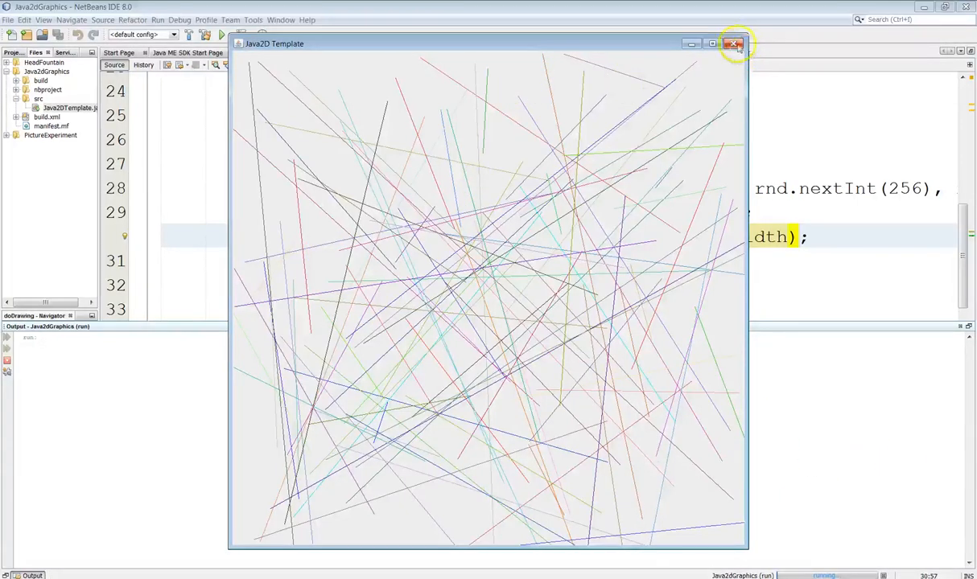
left_click(732, 42)
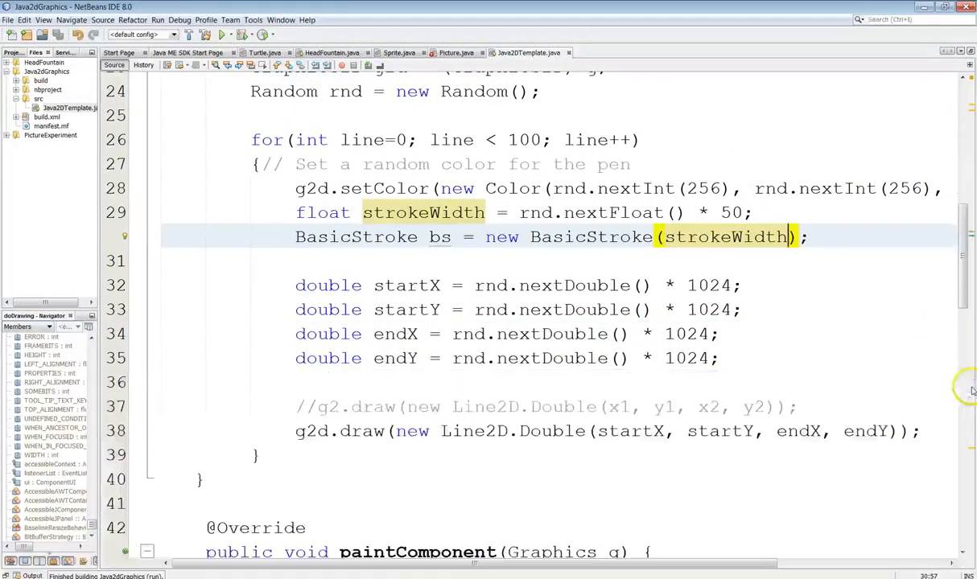
scroll("down", 3)
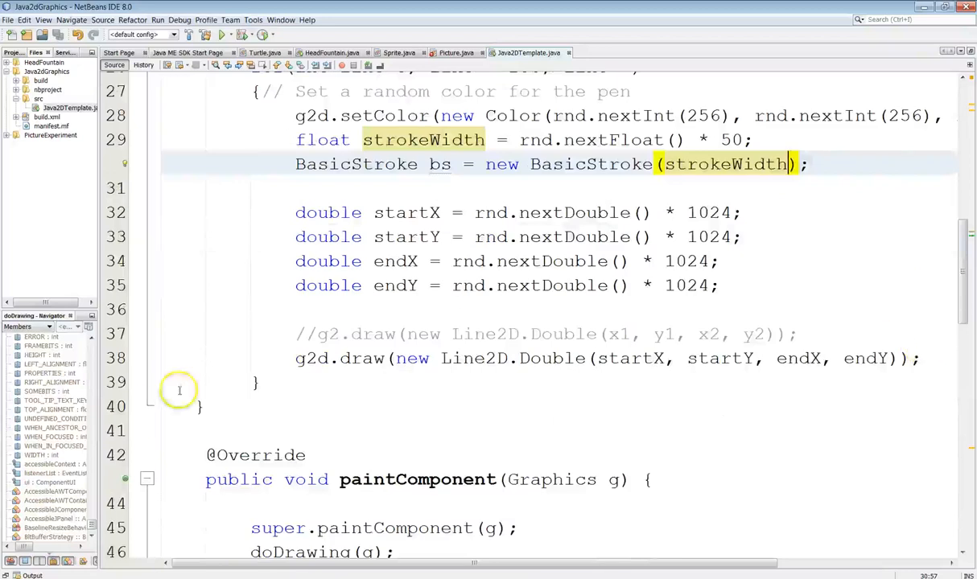
mouse_move(533, 261)
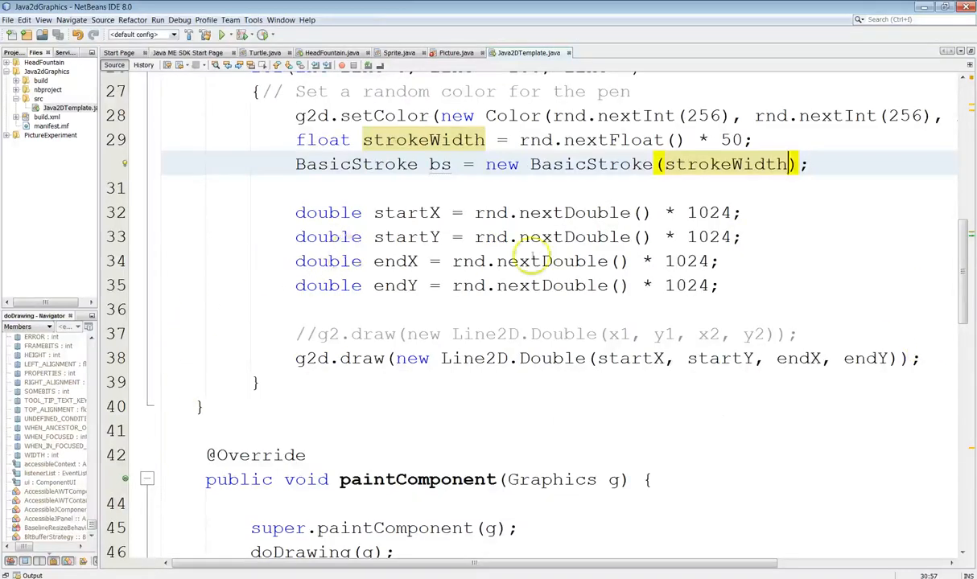